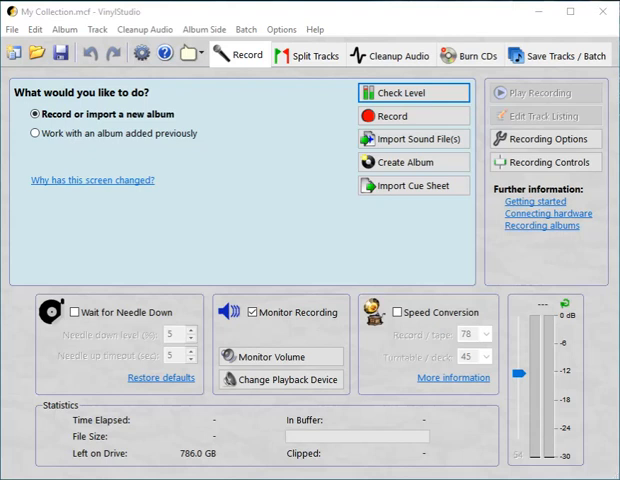
- Start Check Level from VinylStudio's Record tab, hitting the access-denied device error
left_click(412, 116)
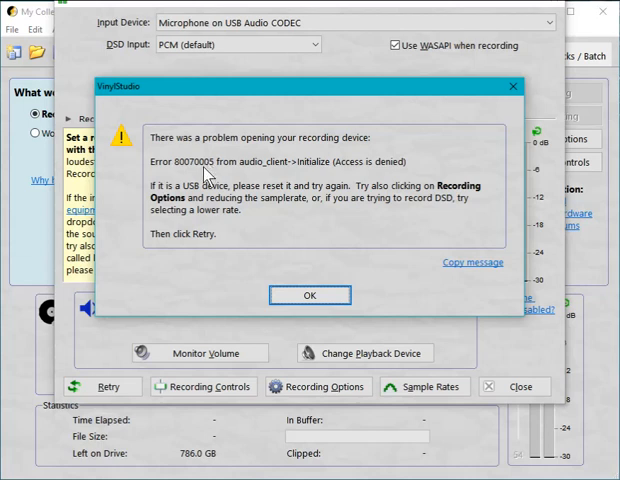
mouse_move(356, 166)
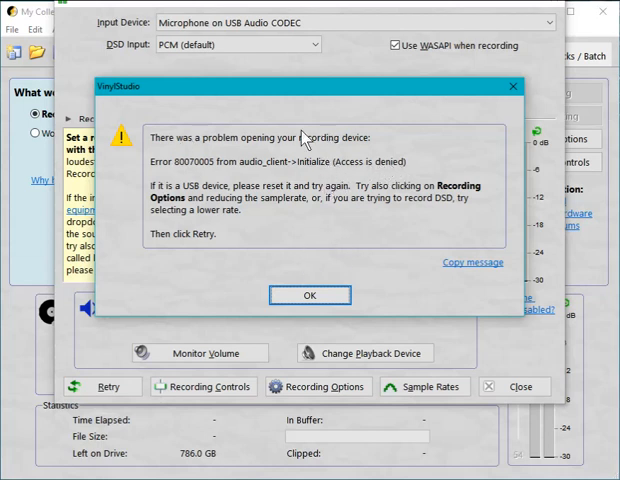
- Reach the Privacy section of Windows Settings, landing on its General page
left_click(308, 296)
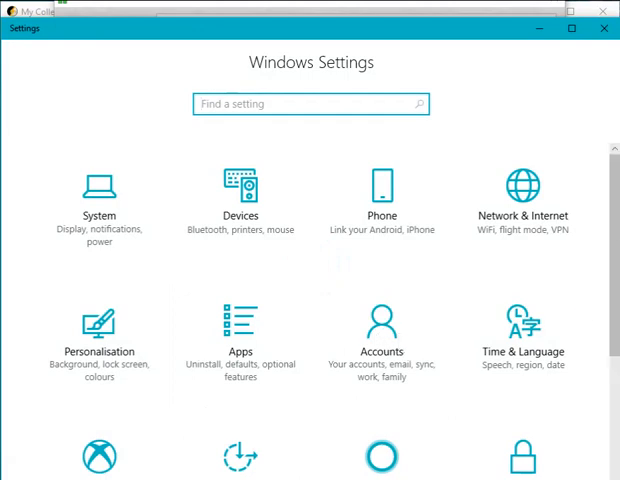
scroll("down", 3)
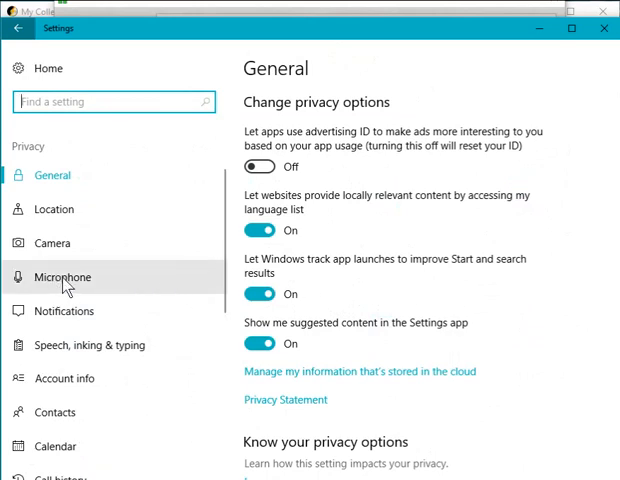
- Turn 'Let apps use my microphone' On in the Microphone privacy page
left_click(64, 276)
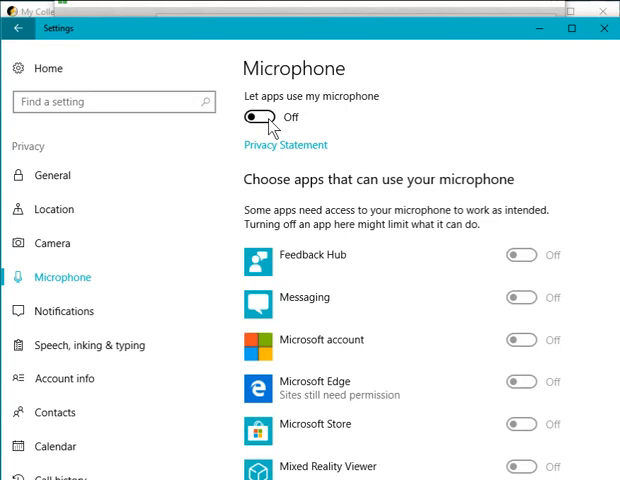
left_click(252, 118)
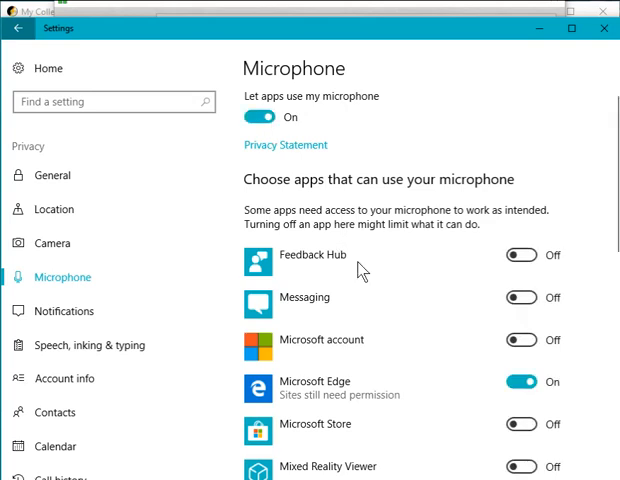
mouse_move(348, 192)
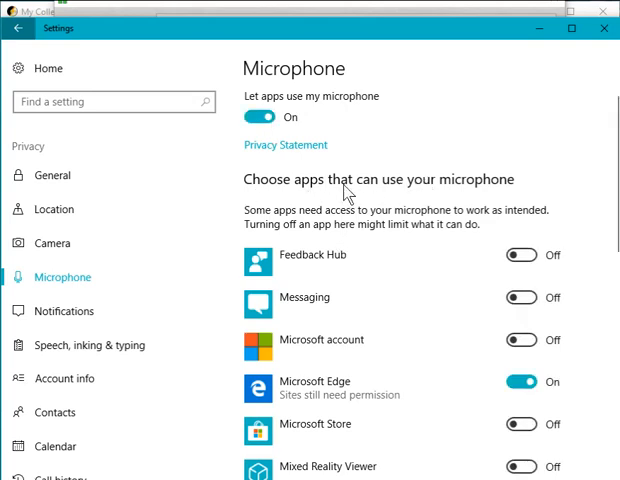
mouse_move(368, 318)
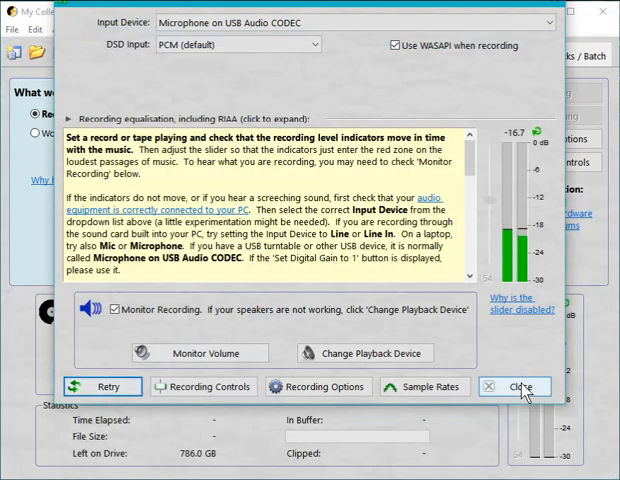
- Close the now error-free Check Level window, returning to the main Record screen
left_click(528, 386)
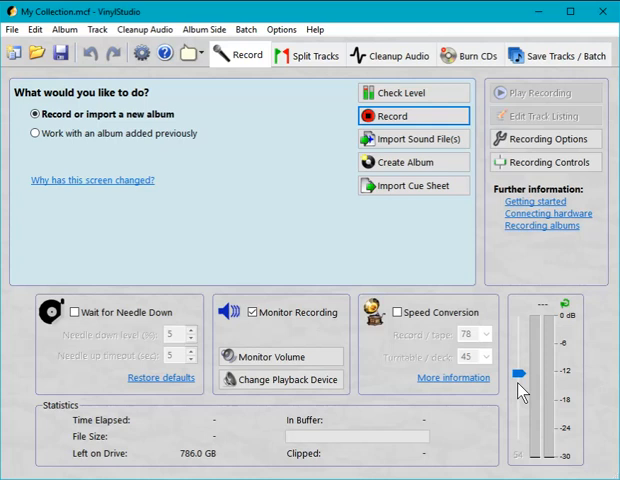
mouse_move(524, 390)
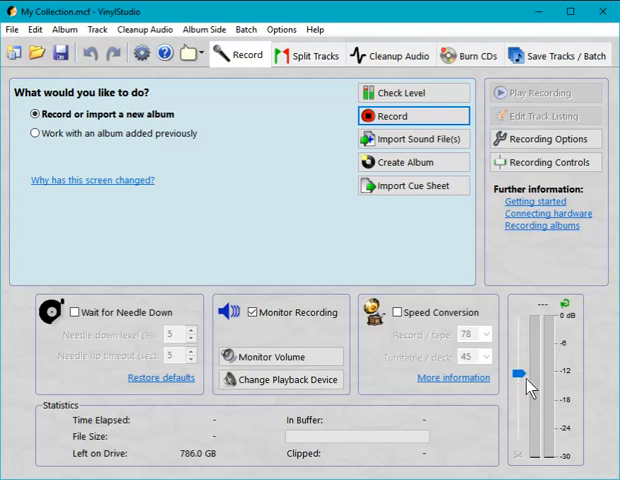